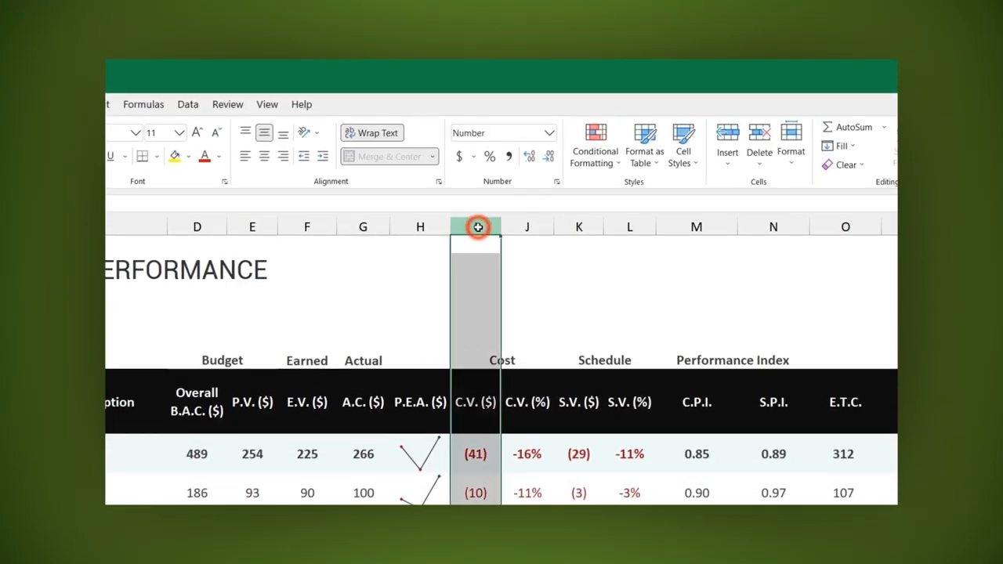
- Select columns I, K and Q and hide the C.V. ($), S.V. ($) and V.A.C. (%) columns
right_click(476, 227)
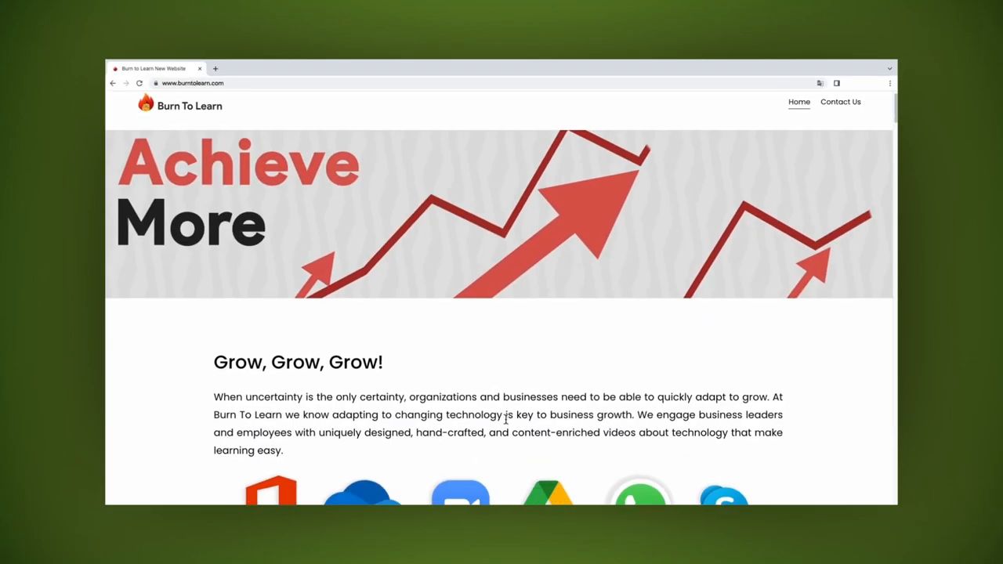
scroll(down, 3)
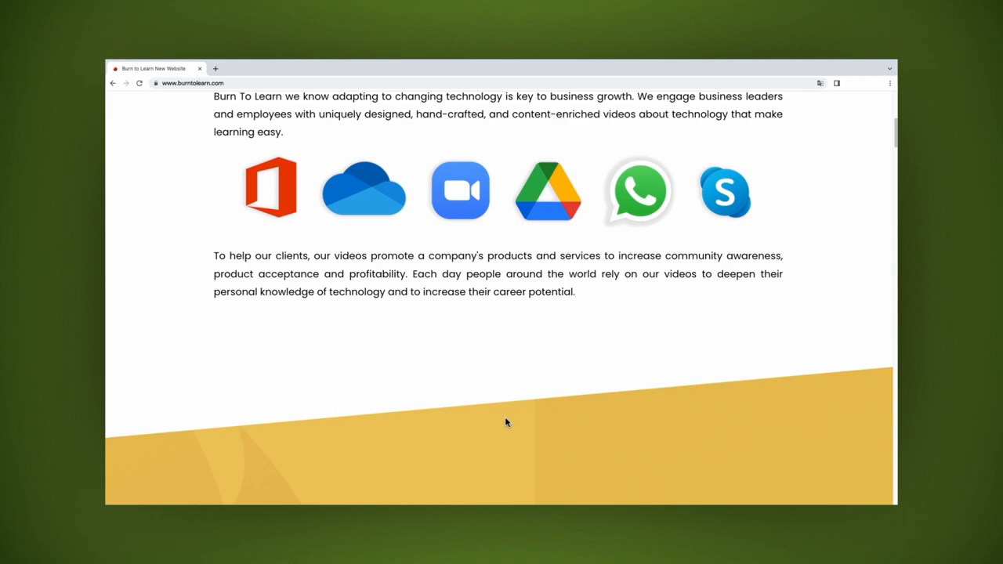
scroll(down, 3)
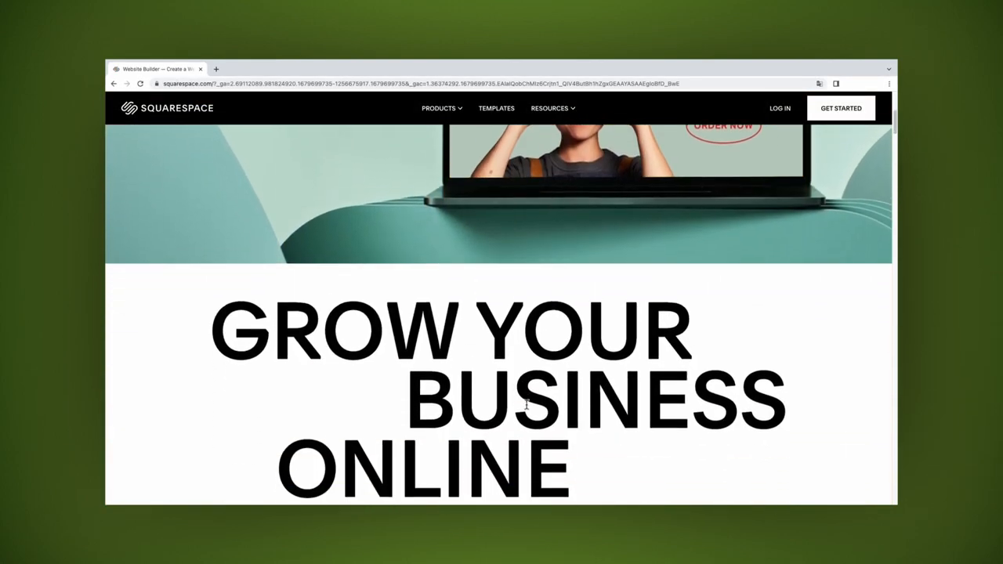
scroll(down, 3)
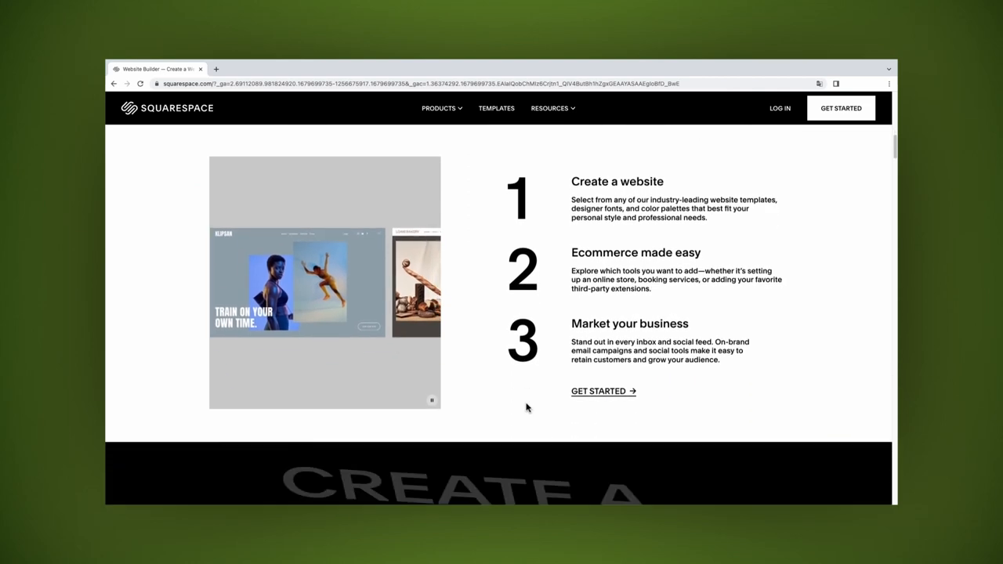
scroll(down, 3)
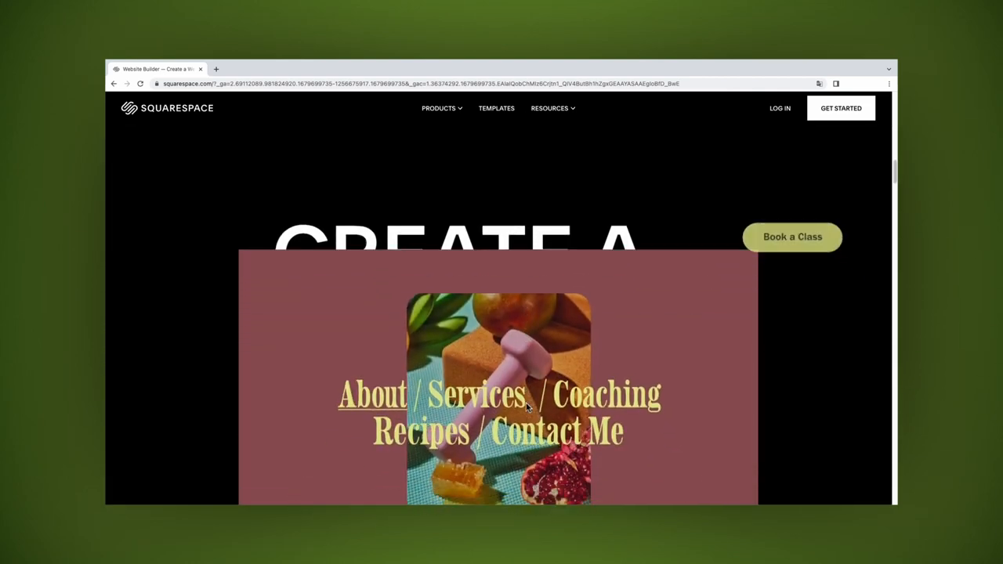
click(478, 396)
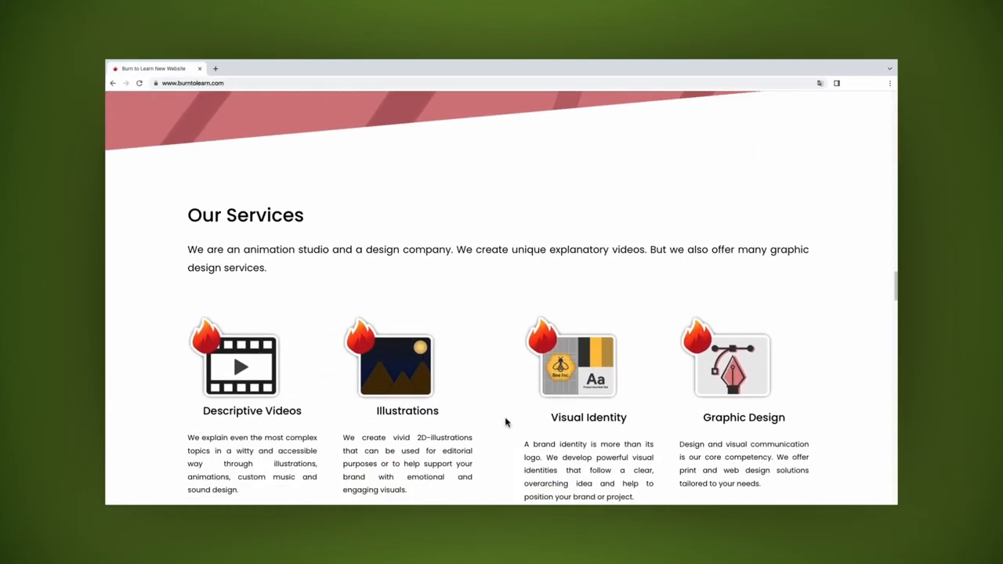
scroll(down, 3)
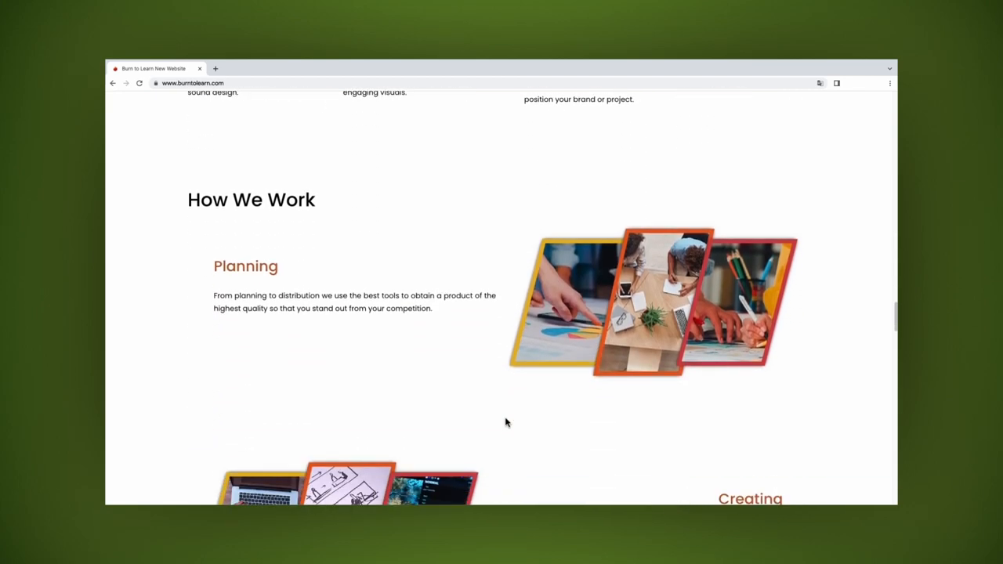
scroll(down, 3)
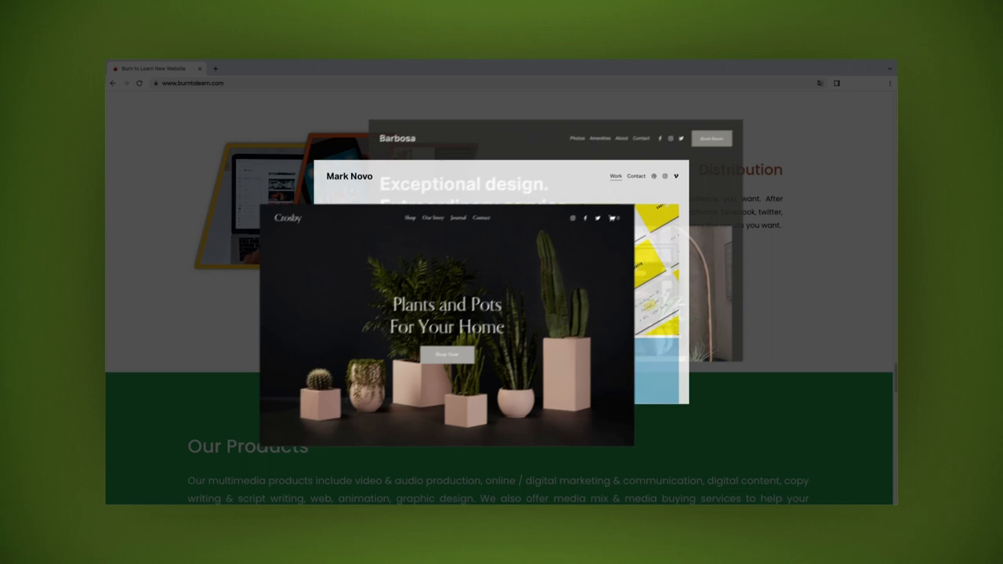
scroll(down, 3)
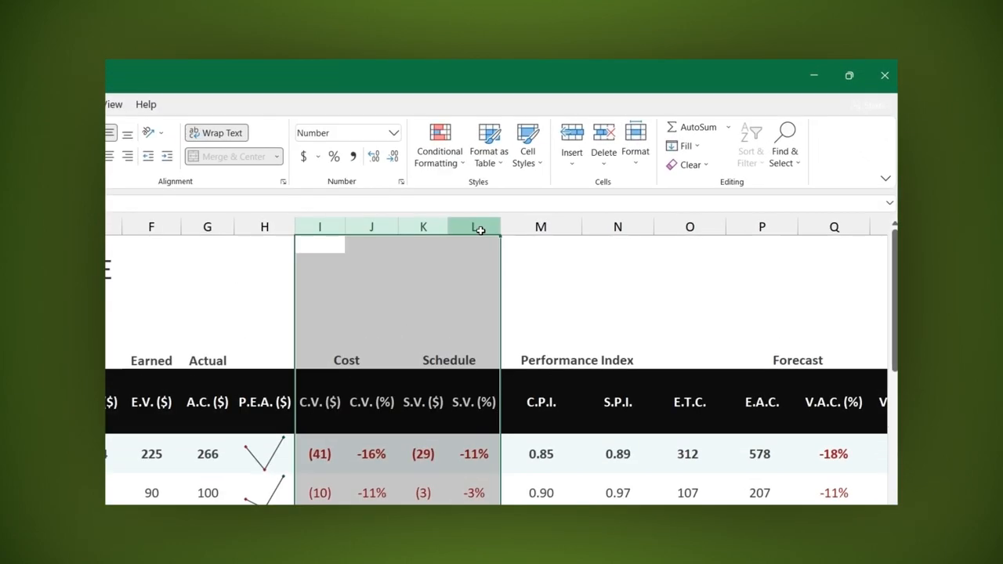
right_click(531, 421)
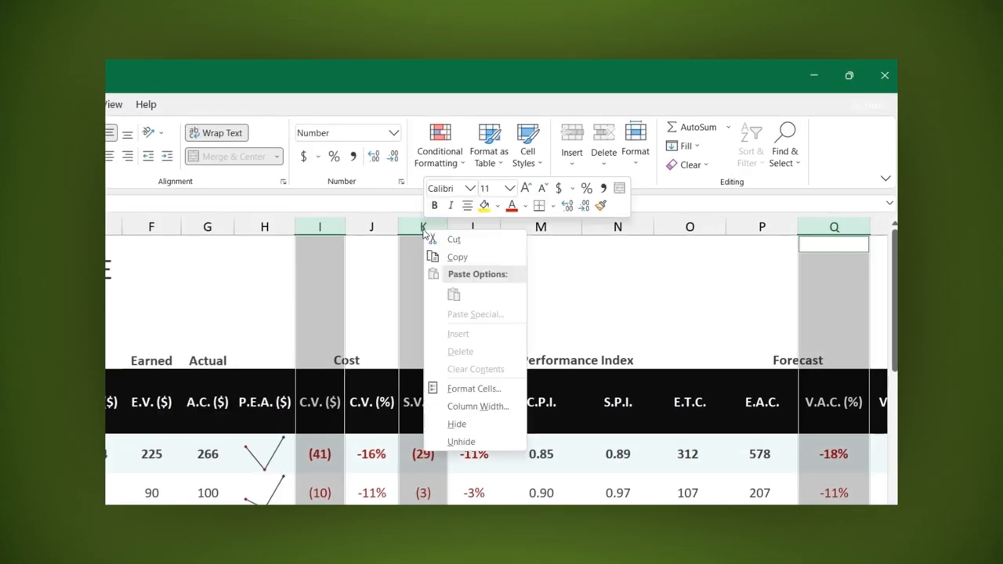
mouse_move(457, 424)
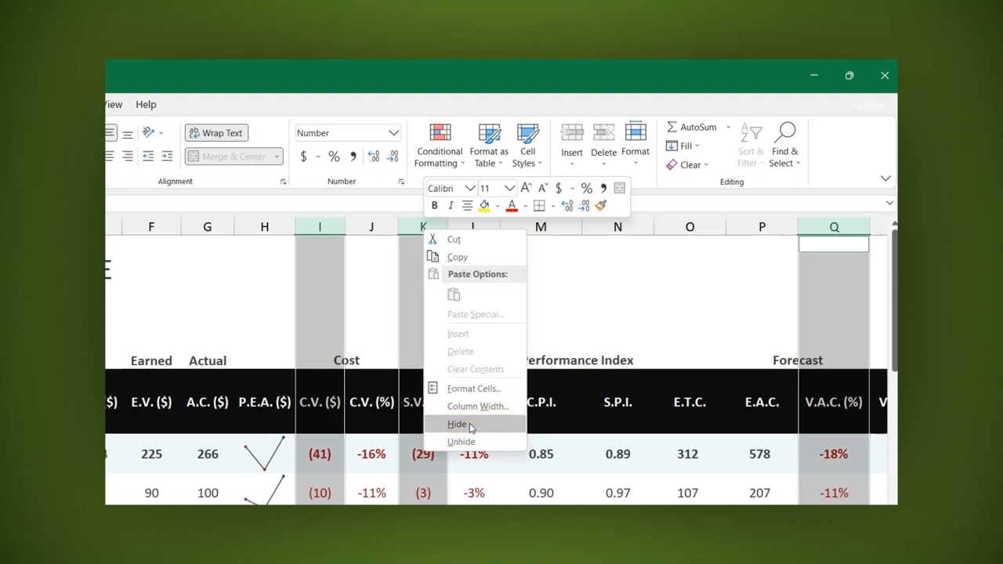
click(456, 423)
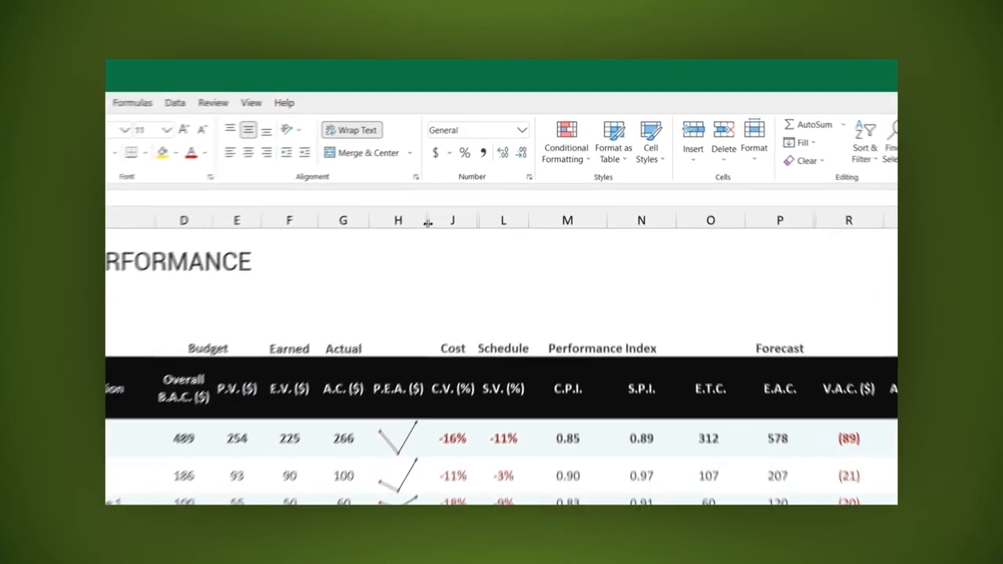
right_click(452, 220)
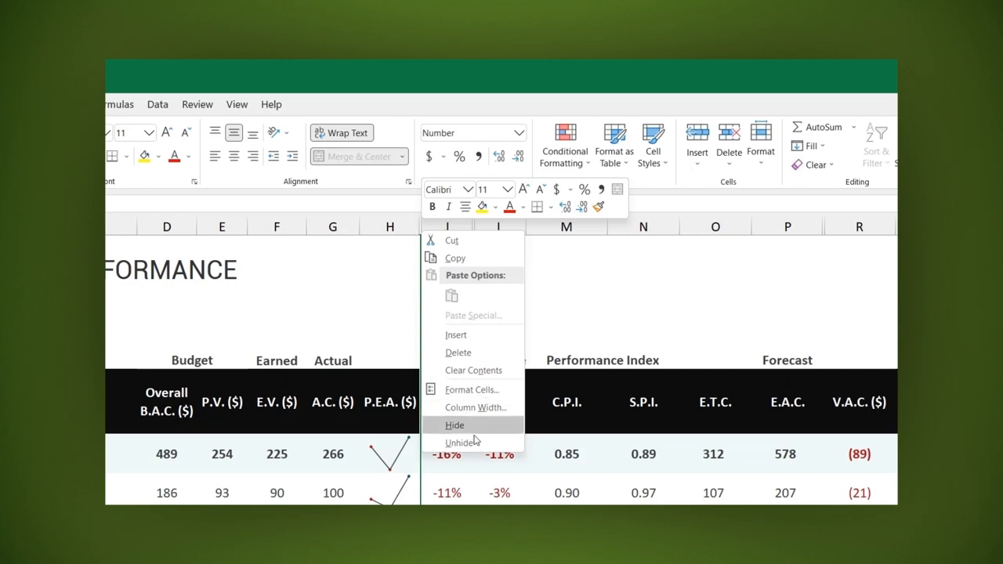
click(463, 441)
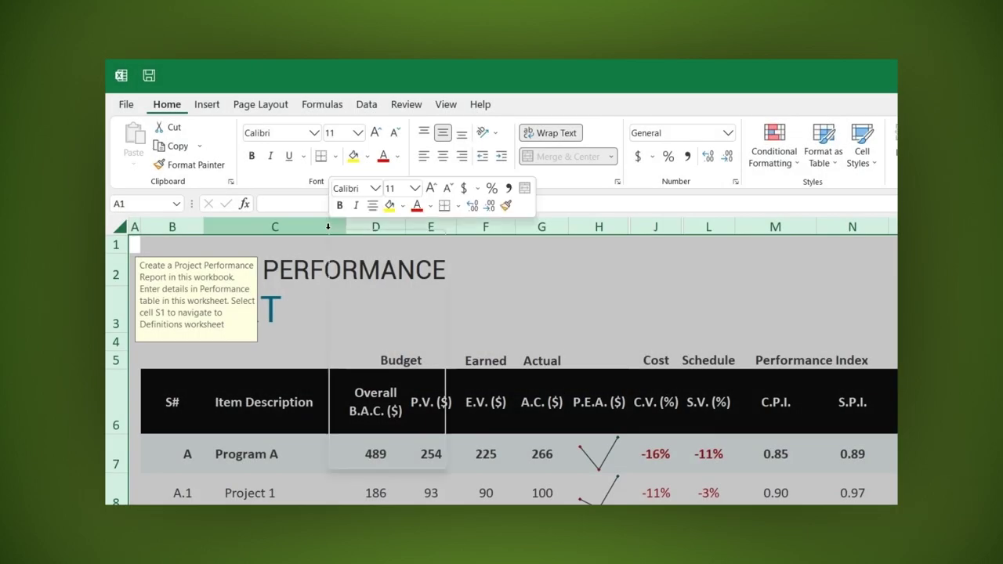
- Unhide all columns across the whole sheet, restoring the C.V. ($) and S.V. ($) columns
right_click(274, 226)
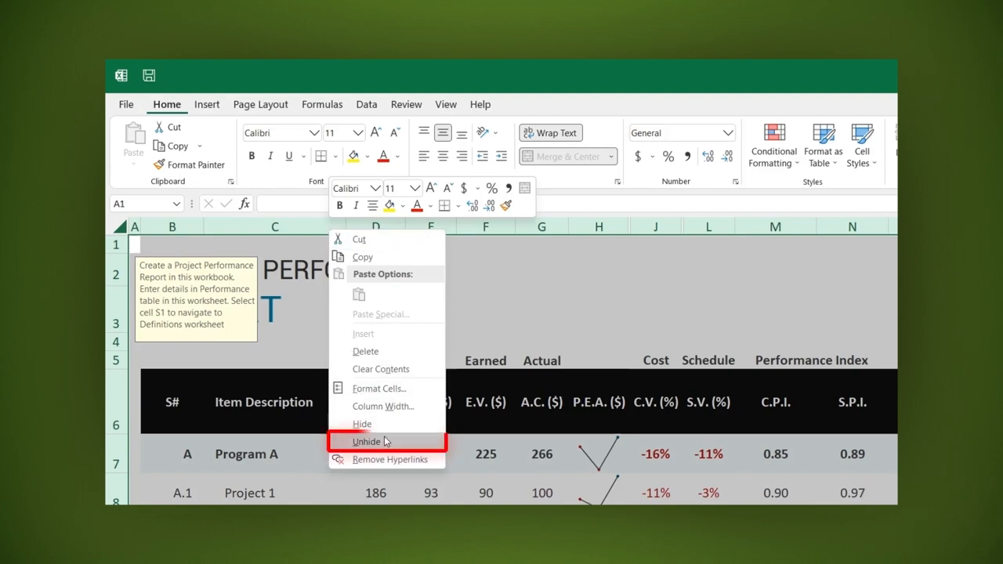
click(366, 441)
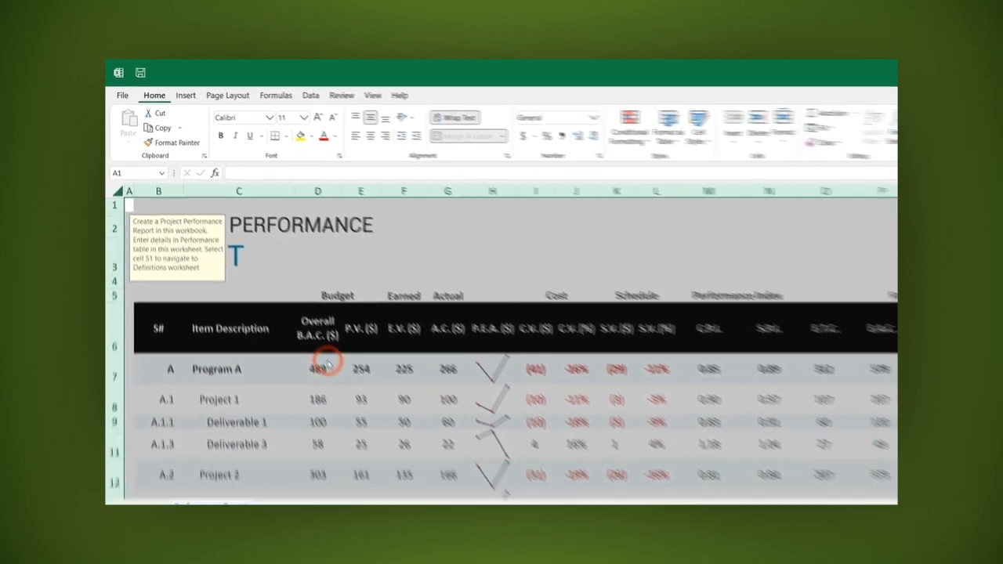